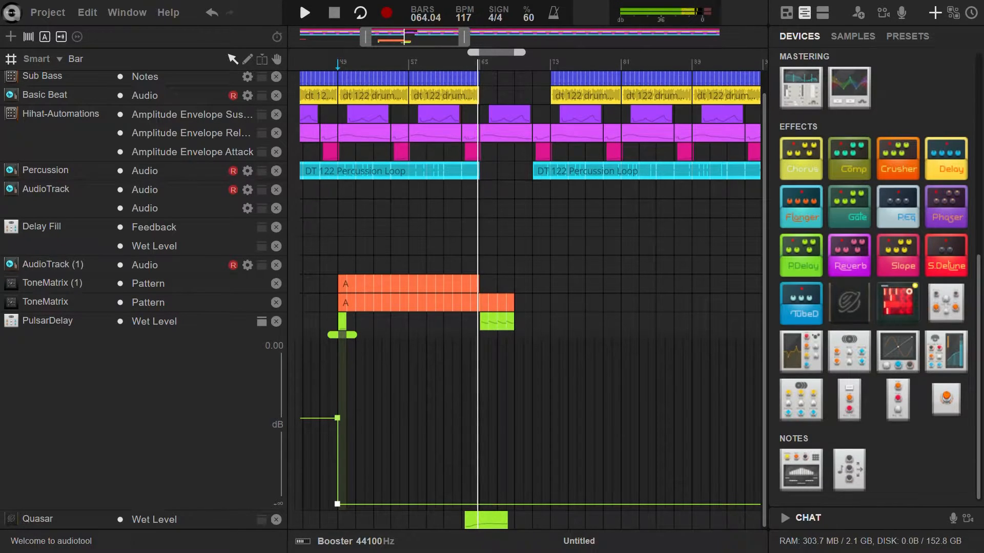
# Step: Launch Bounce Timeline from the Project menu's Sample Upload options
pyautogui.click(303, 12)
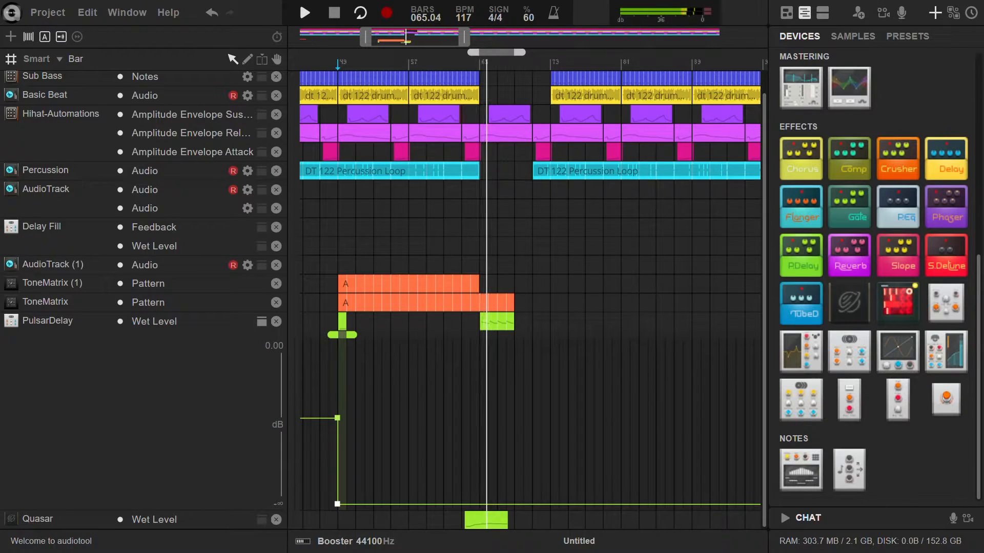
pyautogui.click(305, 12)
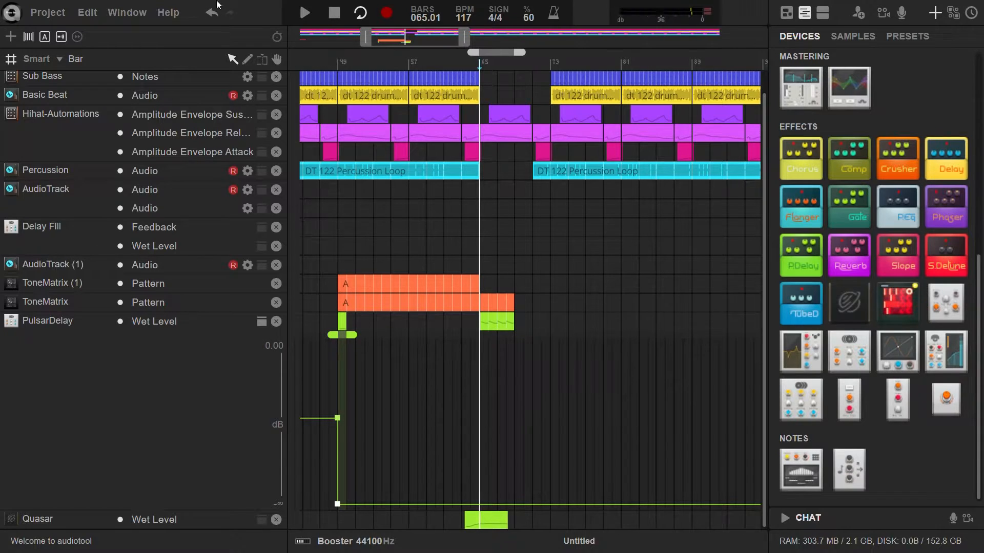
pyautogui.click(47, 12)
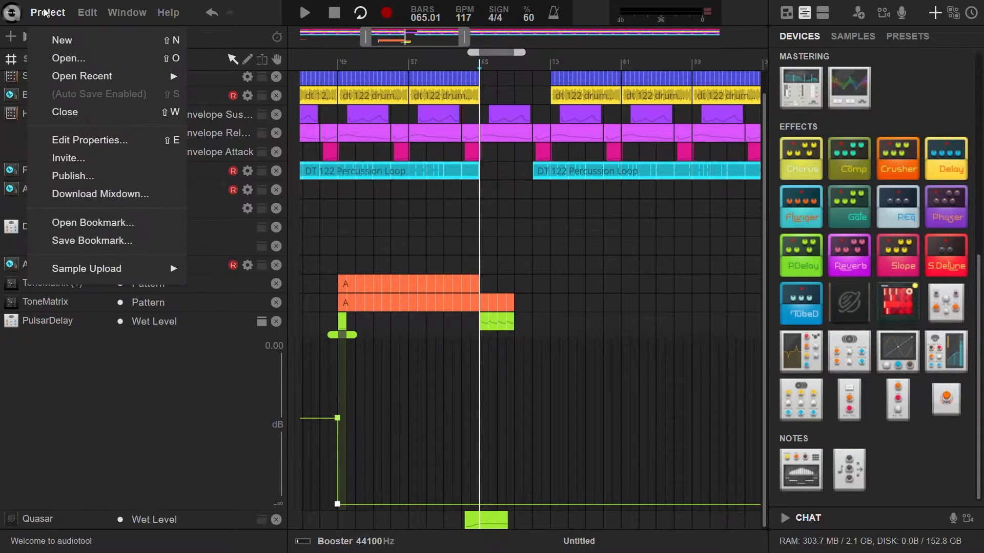
pyautogui.moveTo(91, 239)
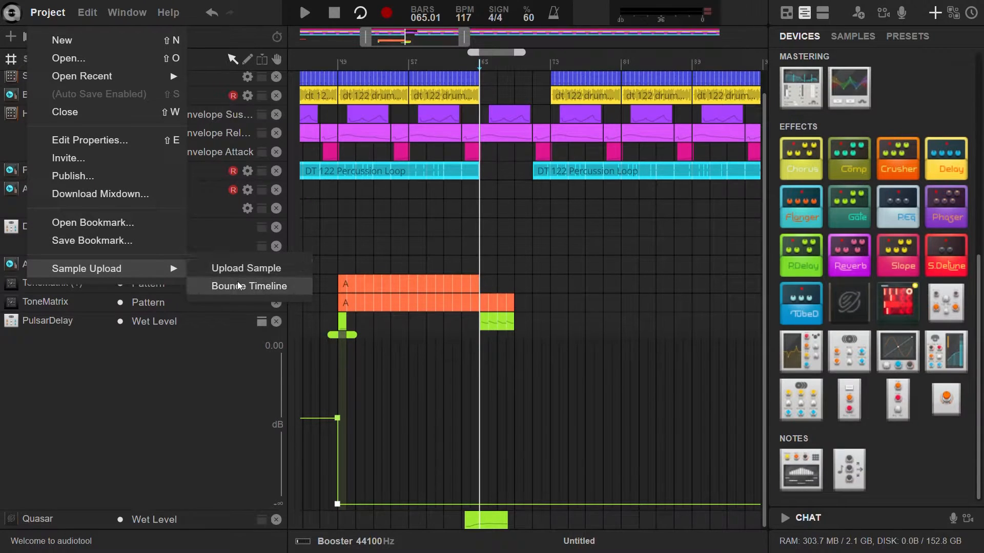
pyautogui.click(249, 286)
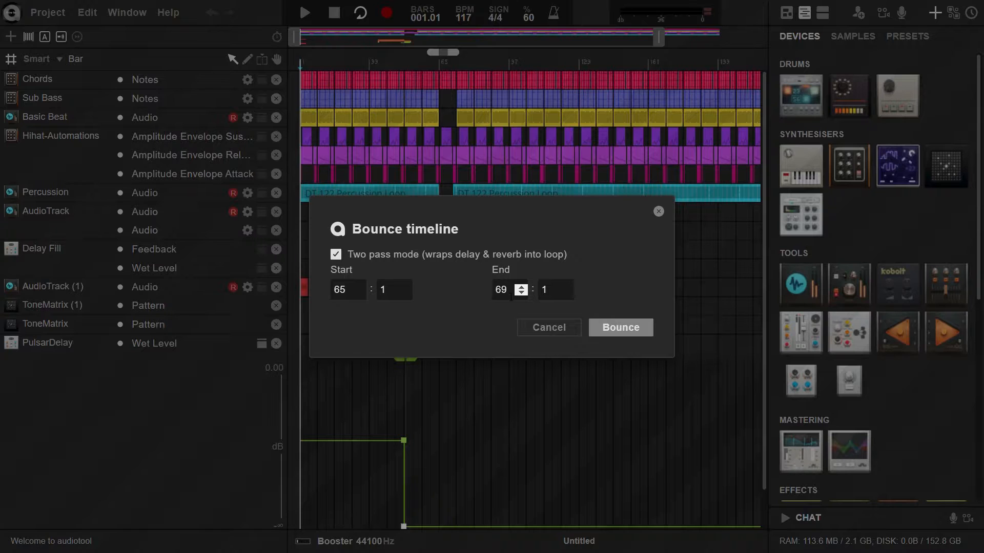
# Step: Set the end bar to 69, switch off two-pass mode and run the bounce
pyautogui.click(508, 289)
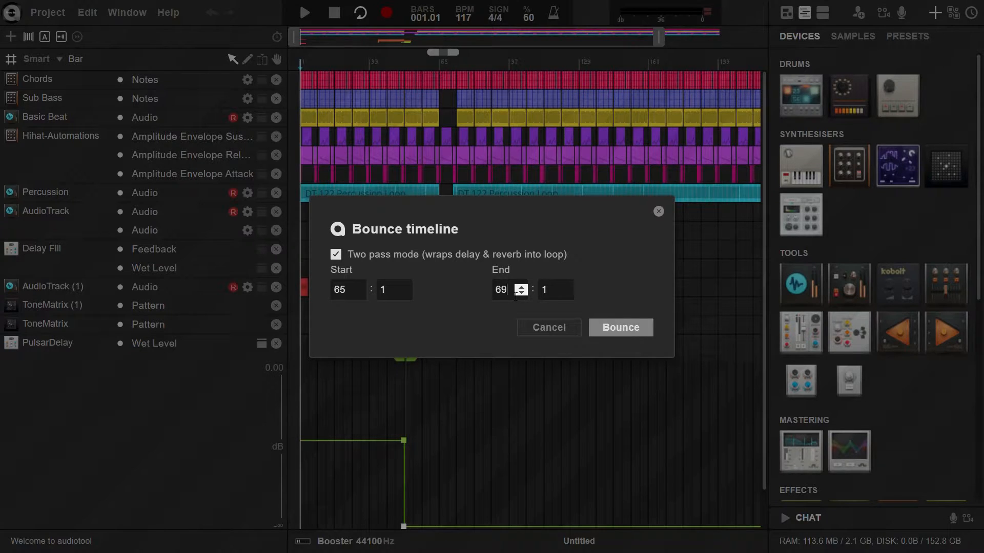
pyautogui.press('Backspace')
pyautogui.write('6')
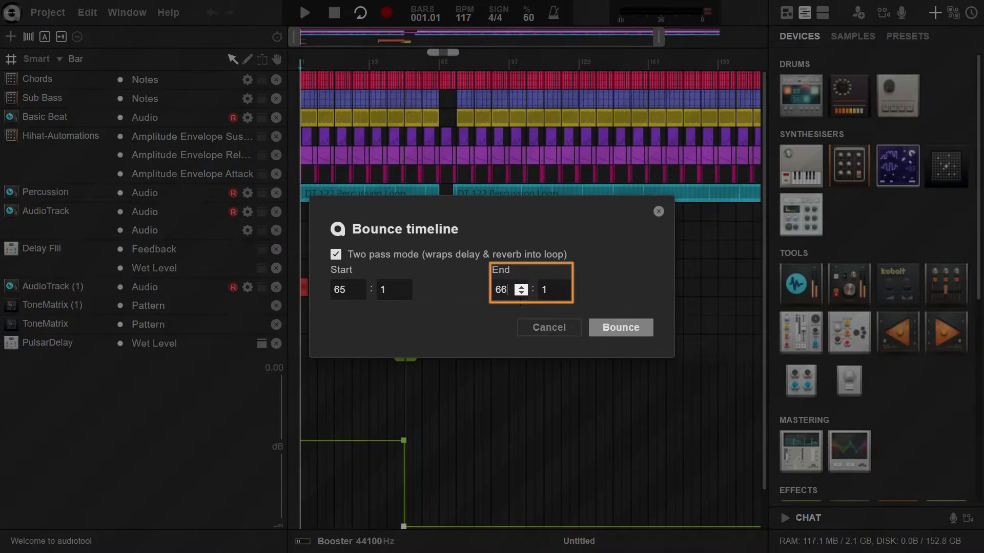
pyautogui.click(520, 285)
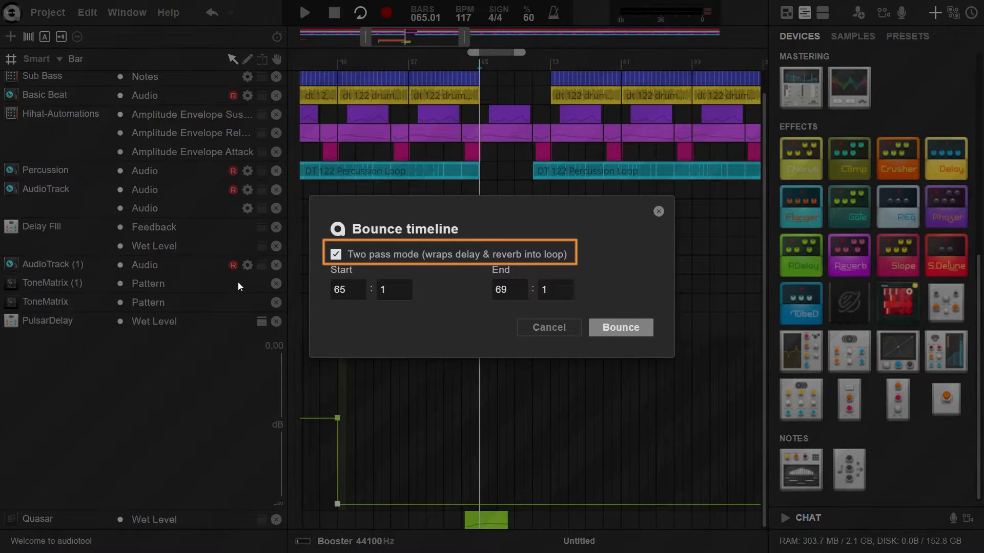
pyautogui.click(335, 254)
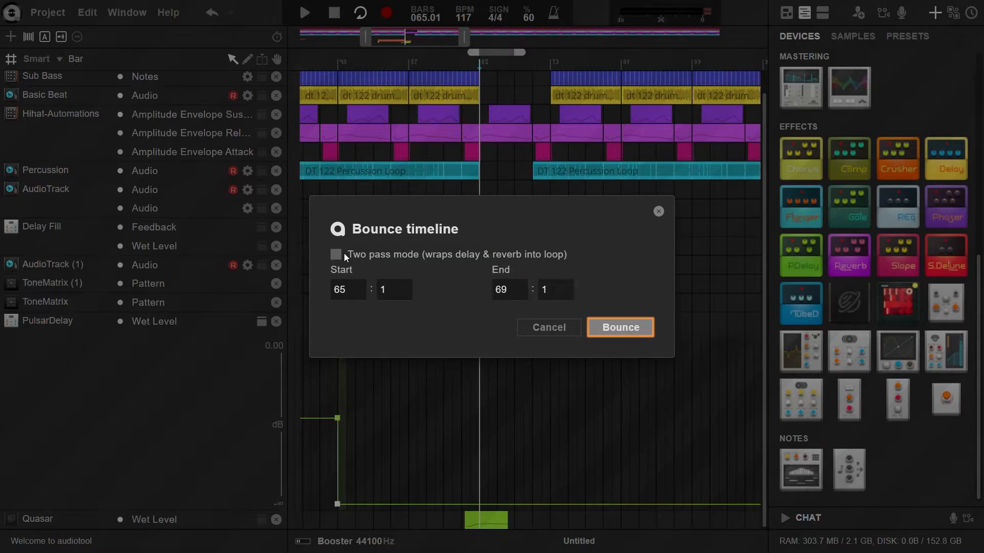
pyautogui.click(619, 327)
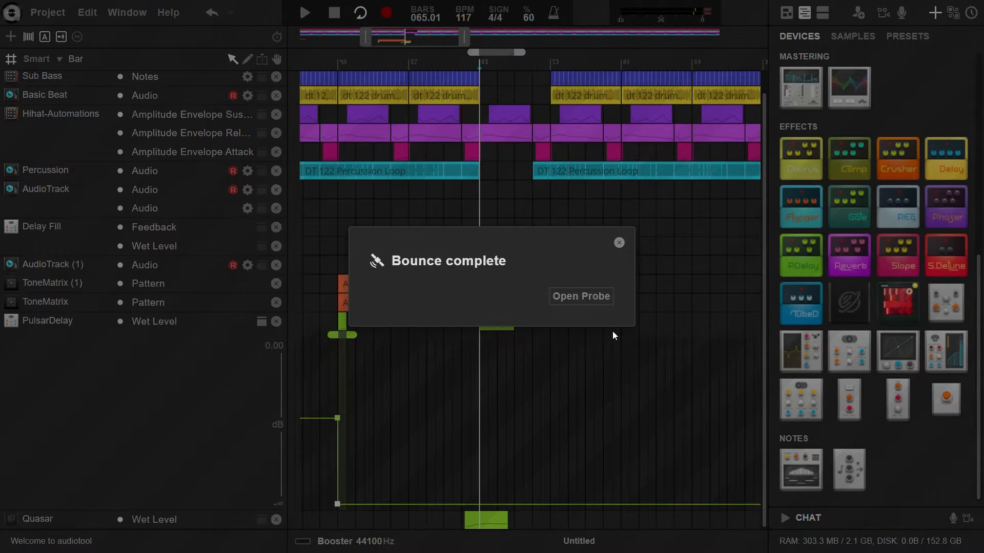
# Step: Dismiss the bounce-complete notice to prepare a new two-pass bounce of bars 65–69
pyautogui.click(580, 296)
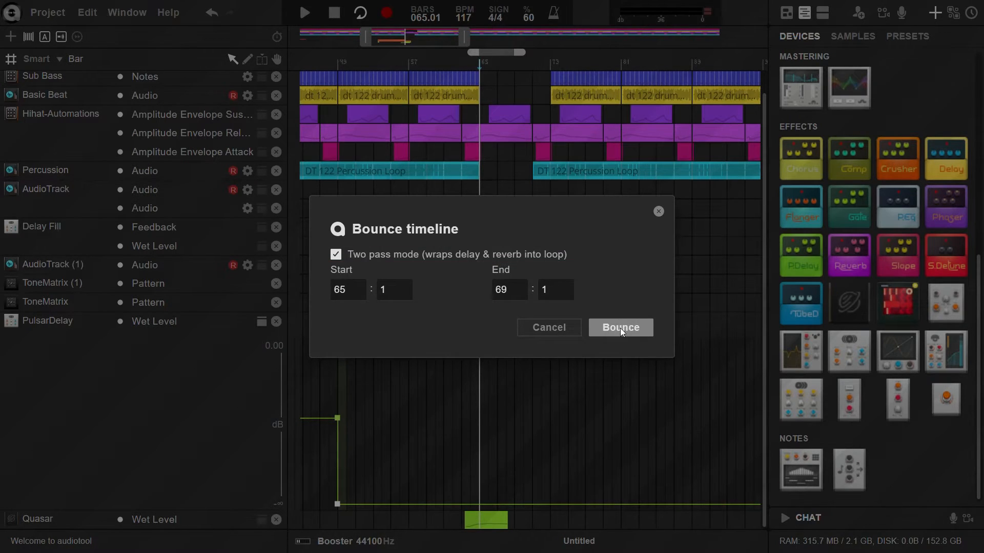
# Step: Run the two-pass bounce of bars 65–69, audition it in Probe and reach its File options
pyautogui.click(619, 326)
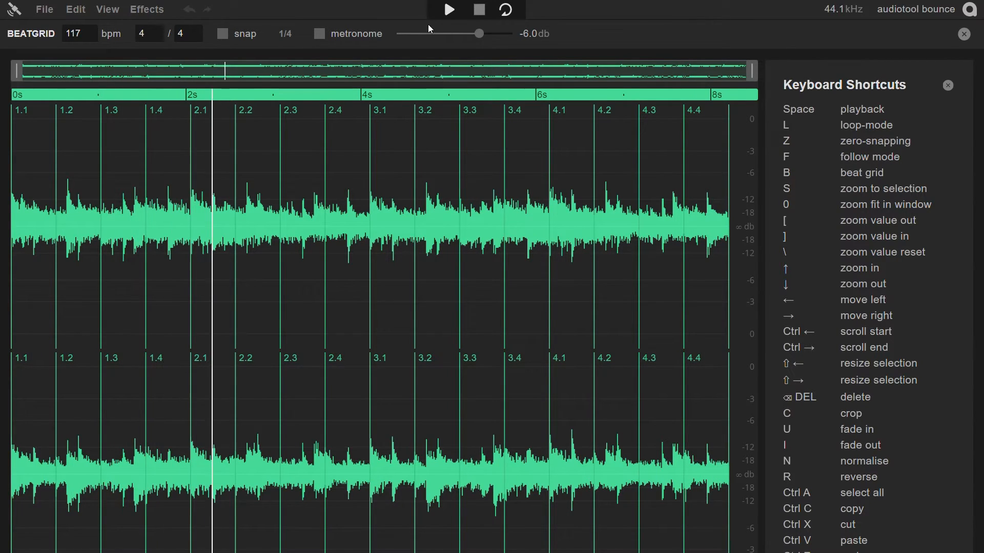
pyautogui.click(449, 10)
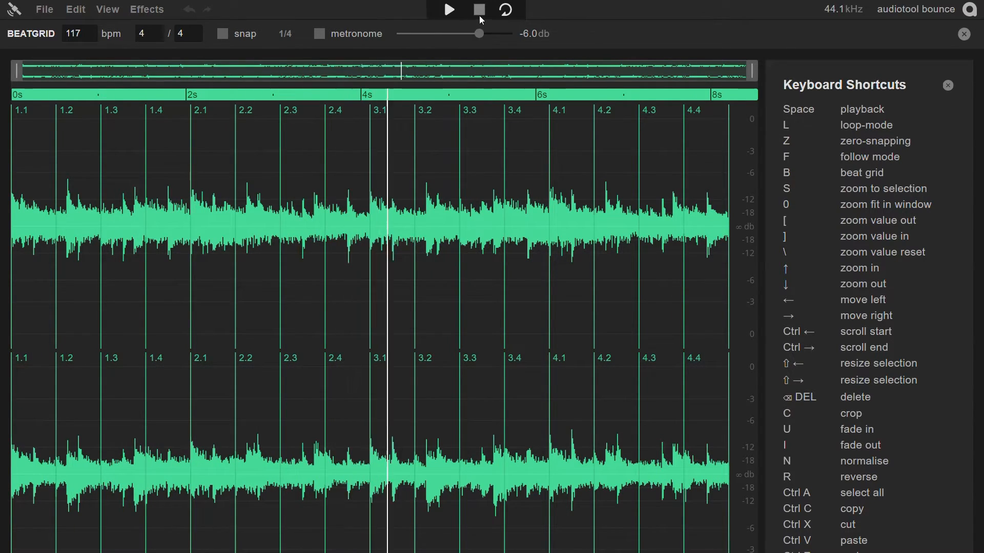
pyautogui.click(43, 9)
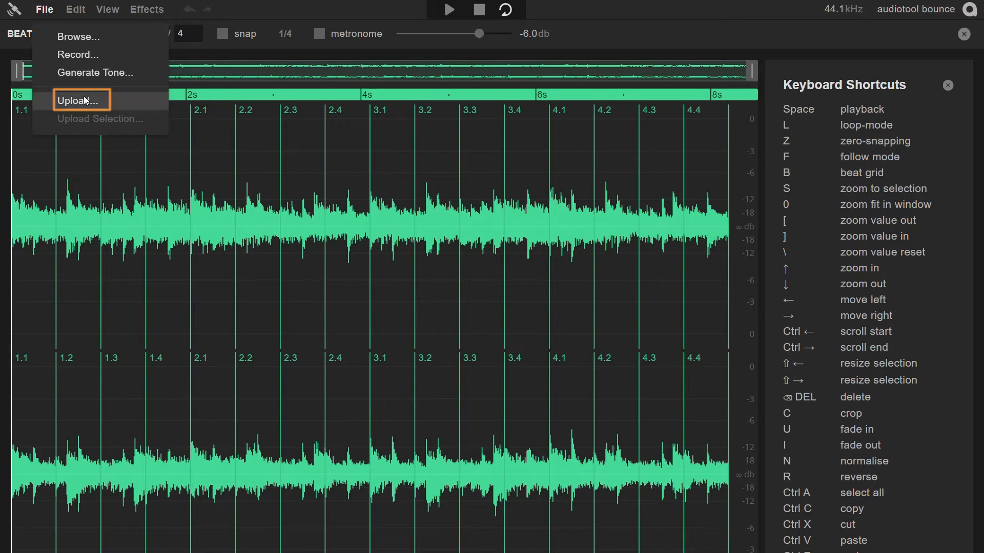
# Step: Upload the bounce to the cloud as 'Dubtechno Chords' with dubtechno and chords tags, accepting the terms
pyautogui.click(76, 101)
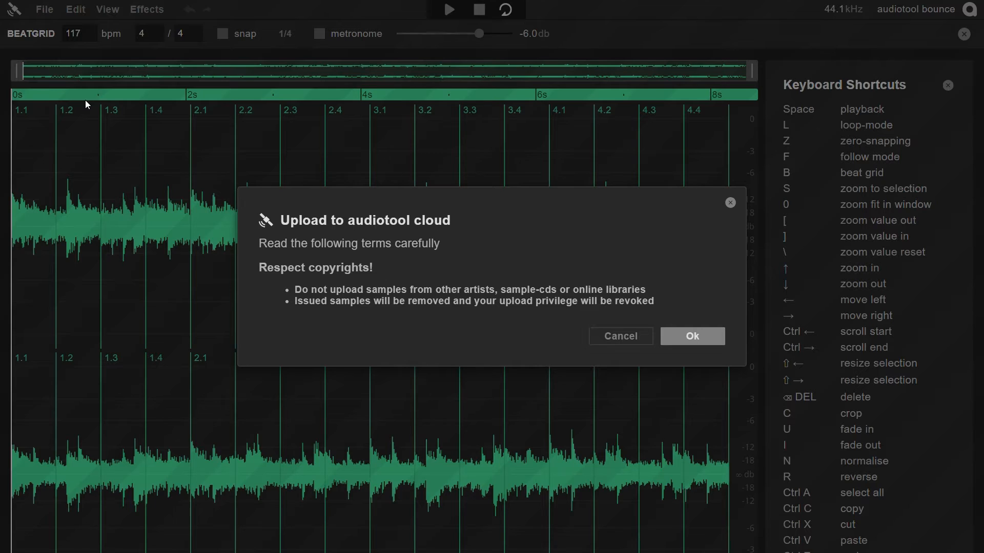
pyautogui.click(691, 336)
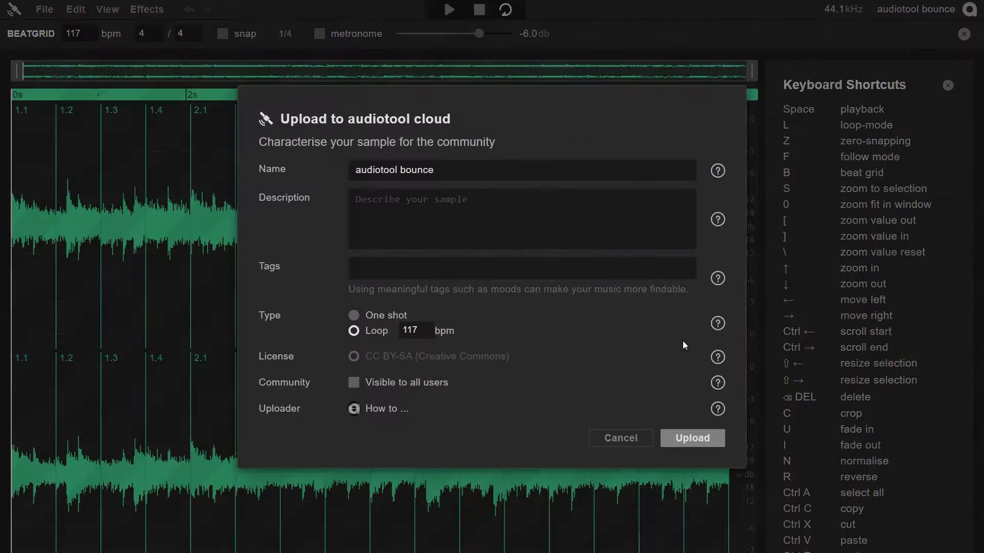
pyautogui.write('Dubtechno Chords')
pyautogui.write('#dubtechno #chords')
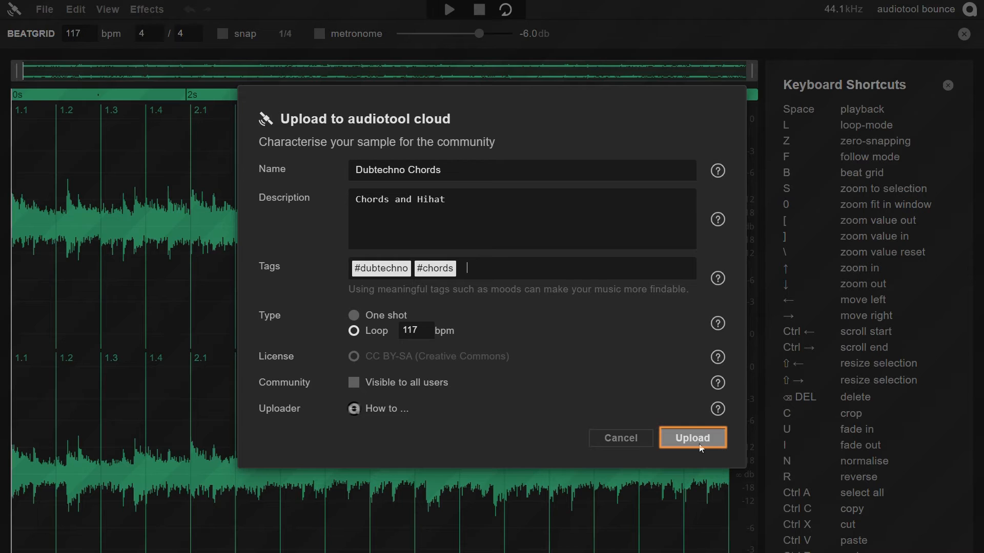
pyautogui.click(691, 438)
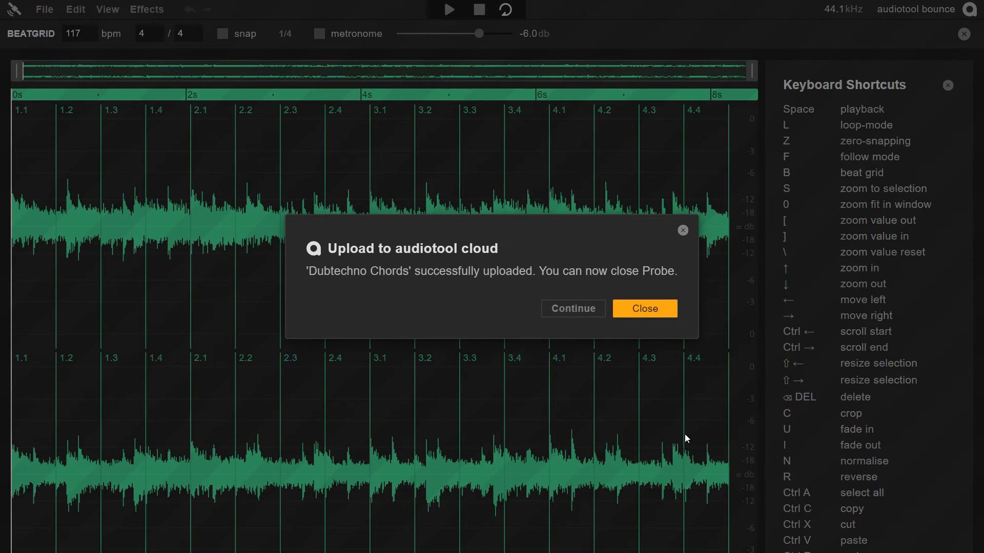
# Step: Close Probe and show Dubtechno Chords' details under Samples > My
pyautogui.click(644, 309)
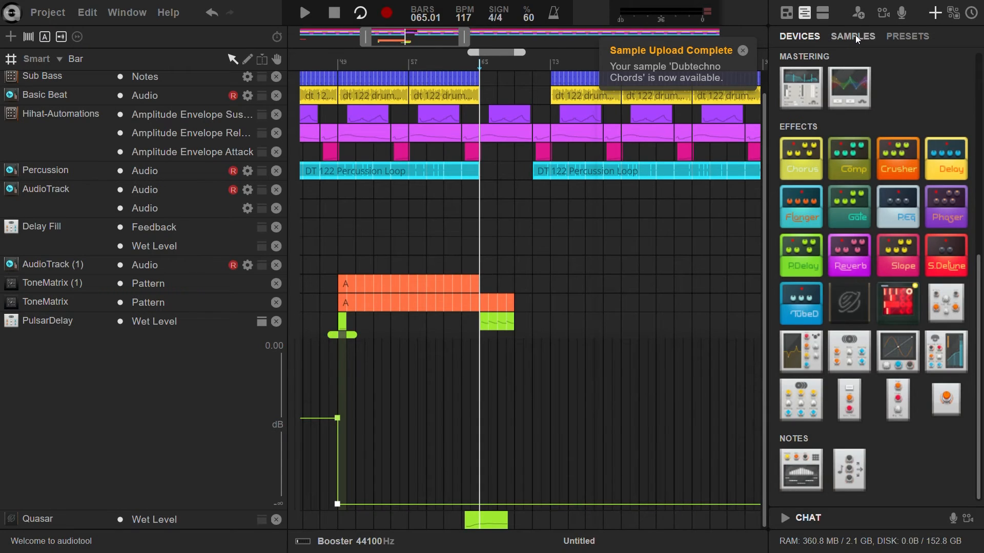
pyautogui.click(851, 36)
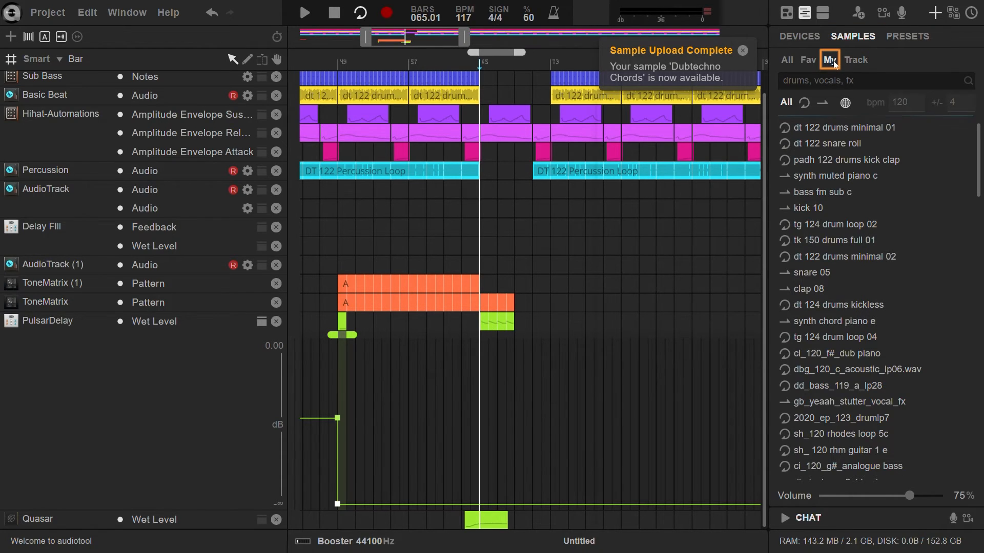
pyautogui.click(829, 60)
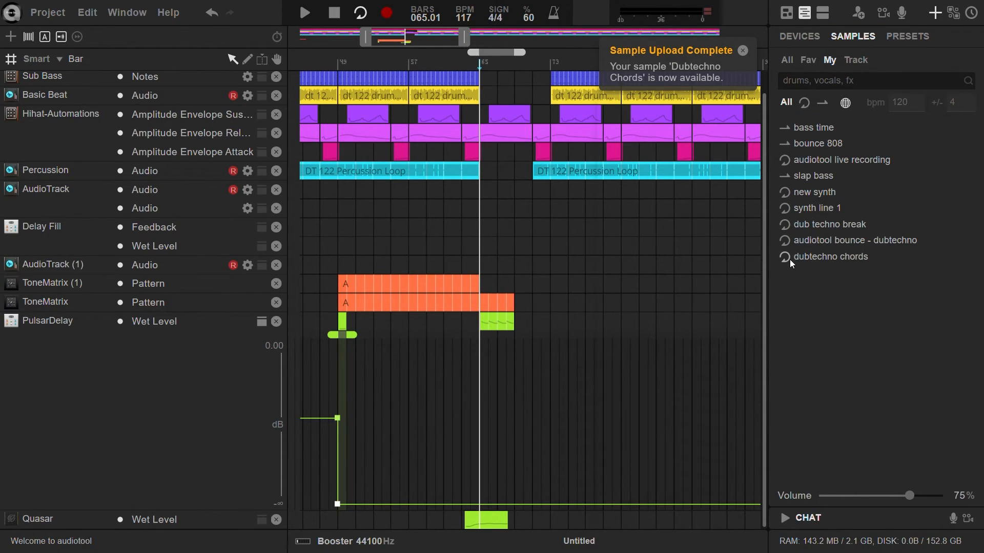
pyautogui.click(829, 256)
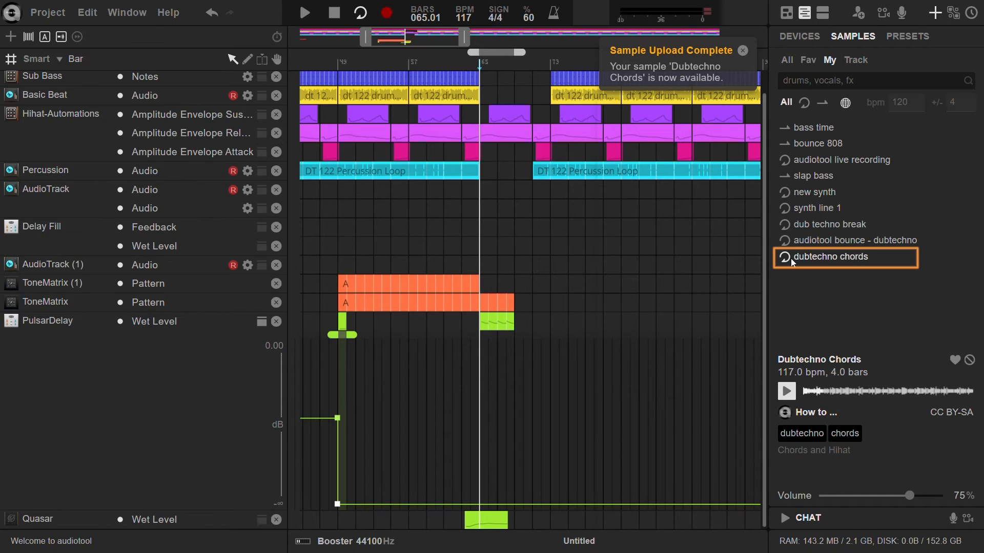